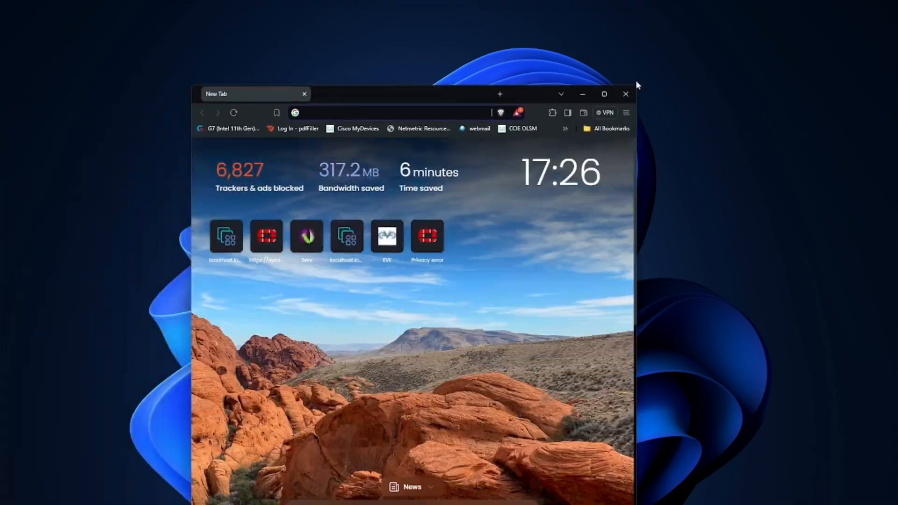
Search Google for 'eve ng' and reach the EVE-NG guides for creating device images
text(eve ng)
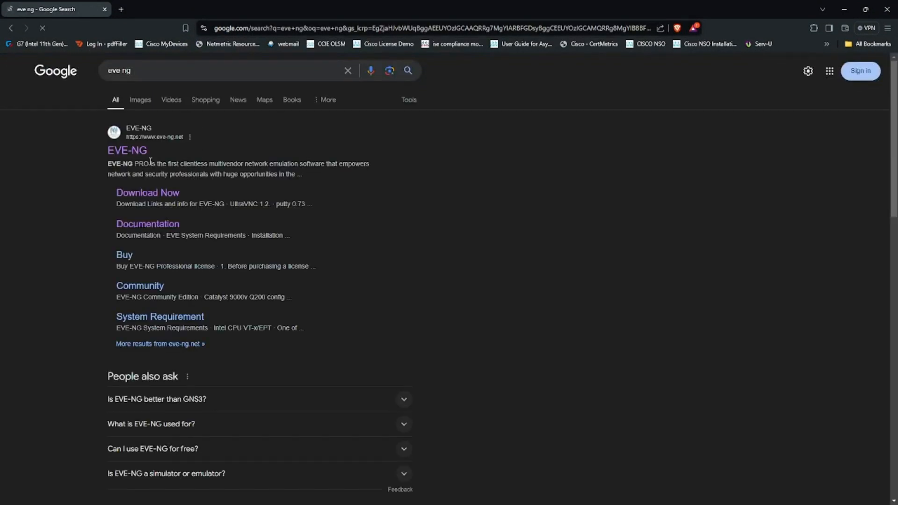
mouse_move(147, 223)
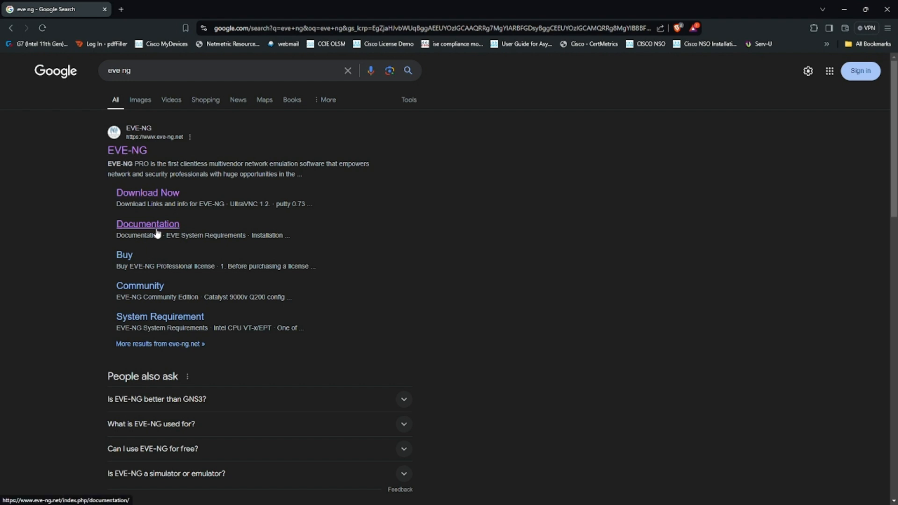
click(147, 224)
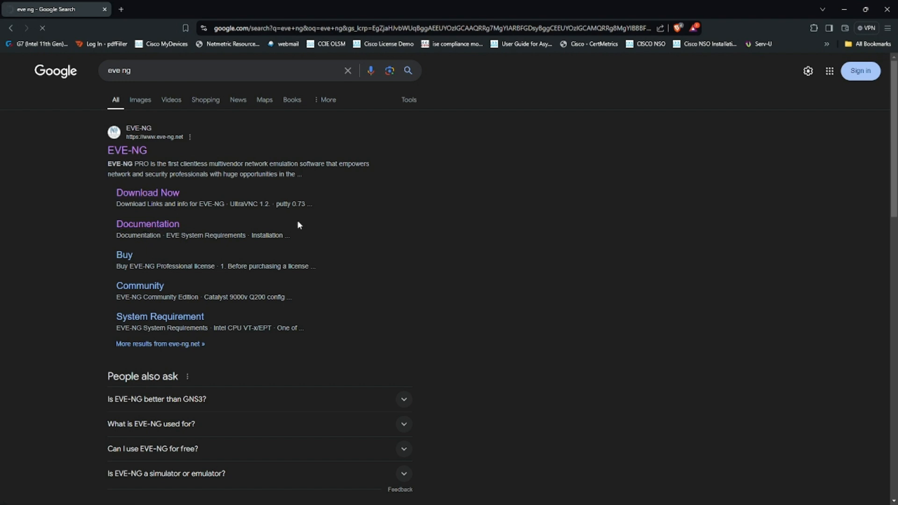
click(147, 223)
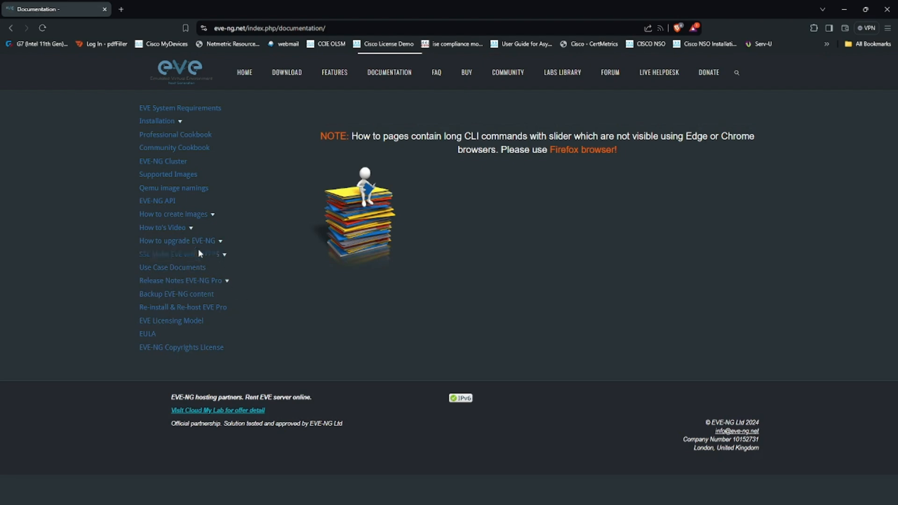
click(174, 214)
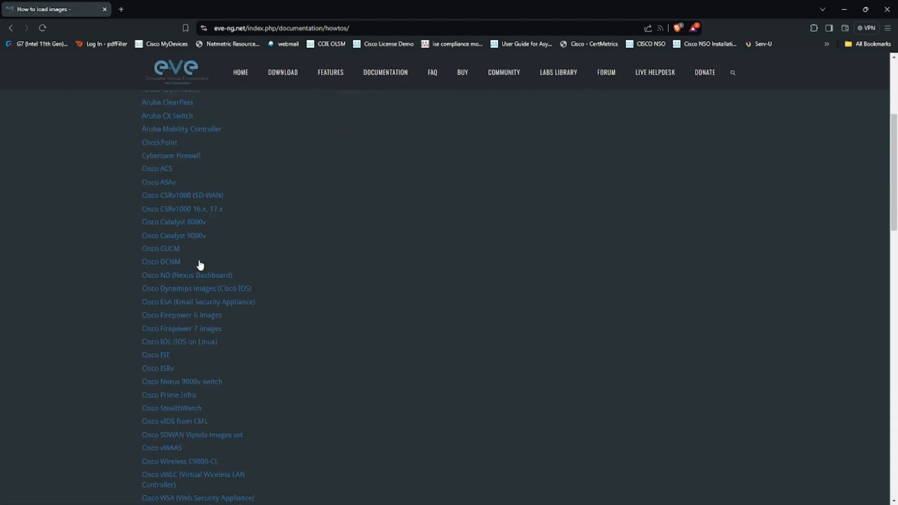
scroll(down, 3)
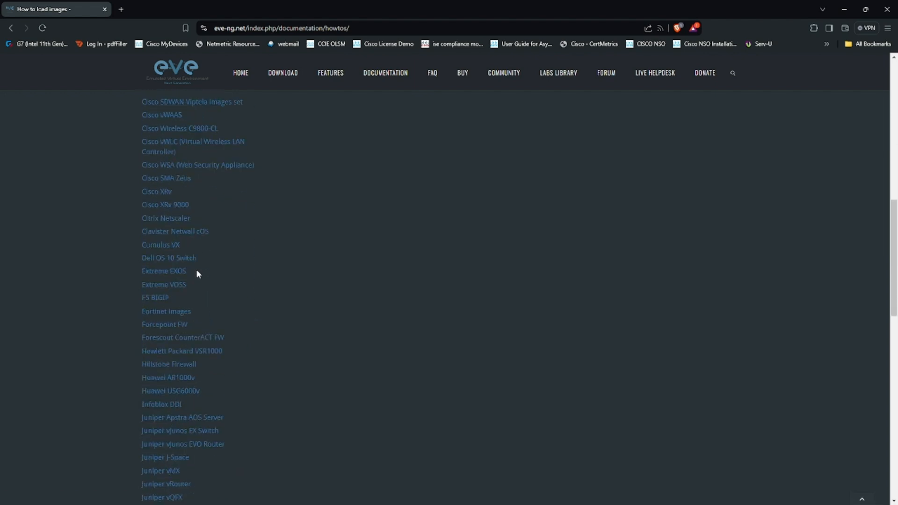
scroll(down, 3)
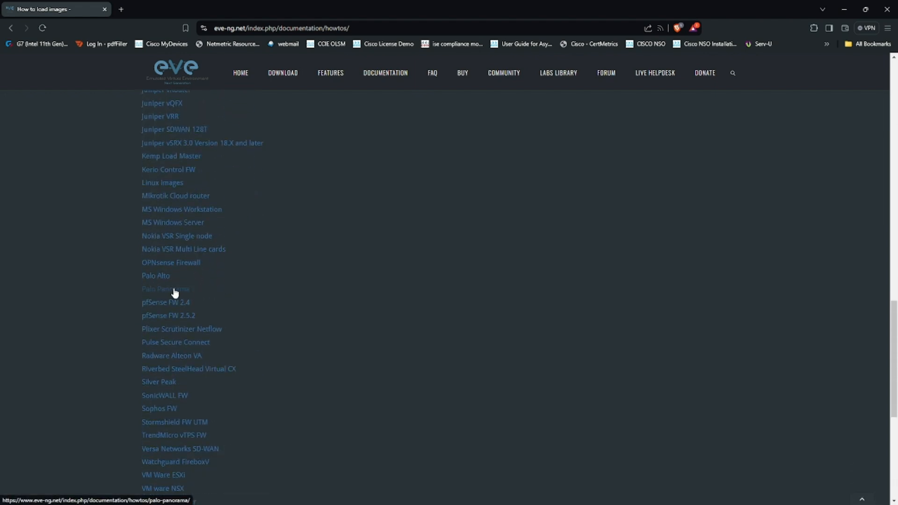
Bring up the Palo Panorama guide and select the Panorama-KVM-10.0.4.qcow2 file name
click(165, 290)
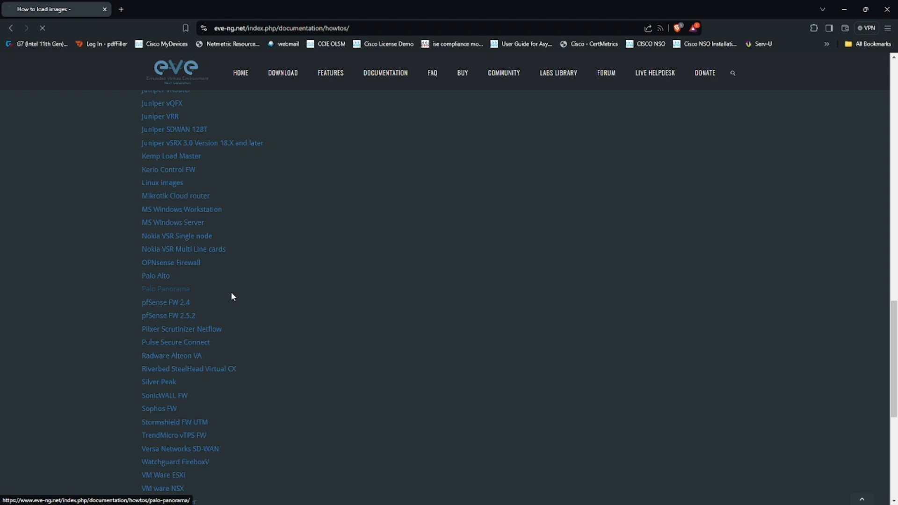
click(165, 289)
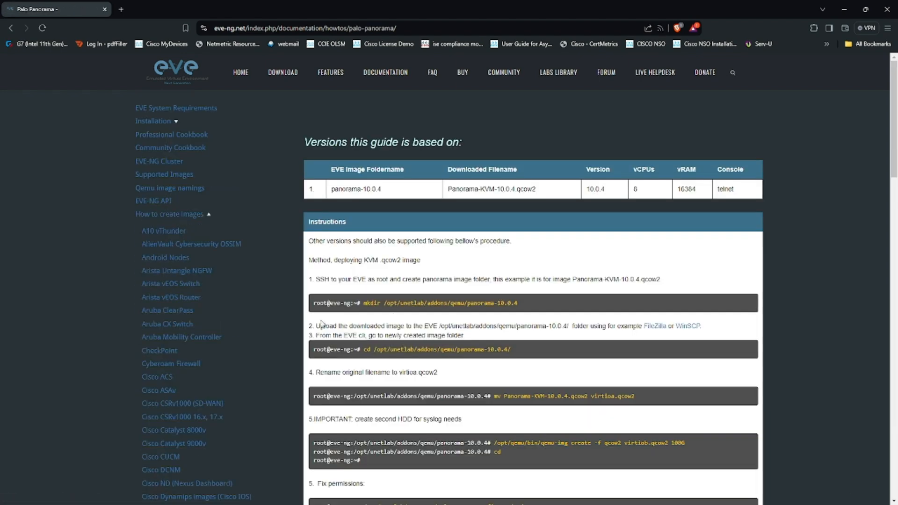
double_click(501, 189)
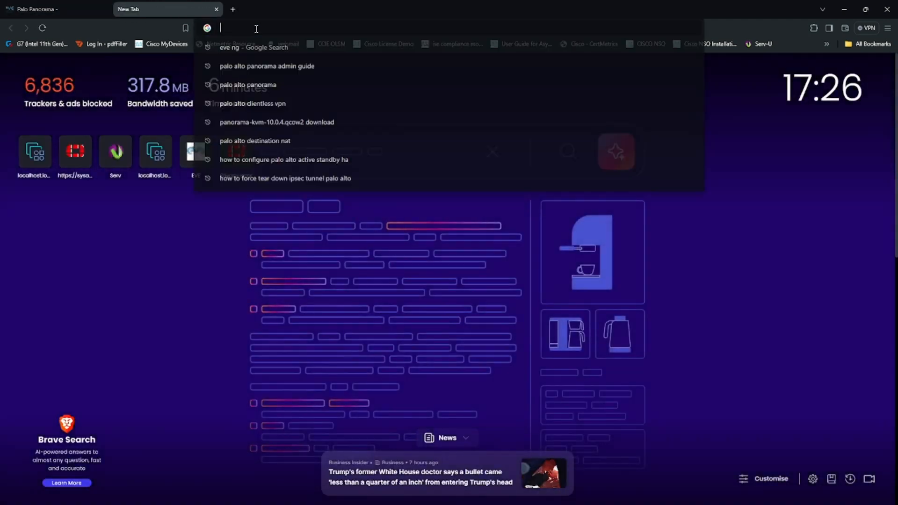
Search for a Panorama-KVM-10.0.4.qcow2 download, reach the UPW.io file page, return to the guide
click(277, 122)
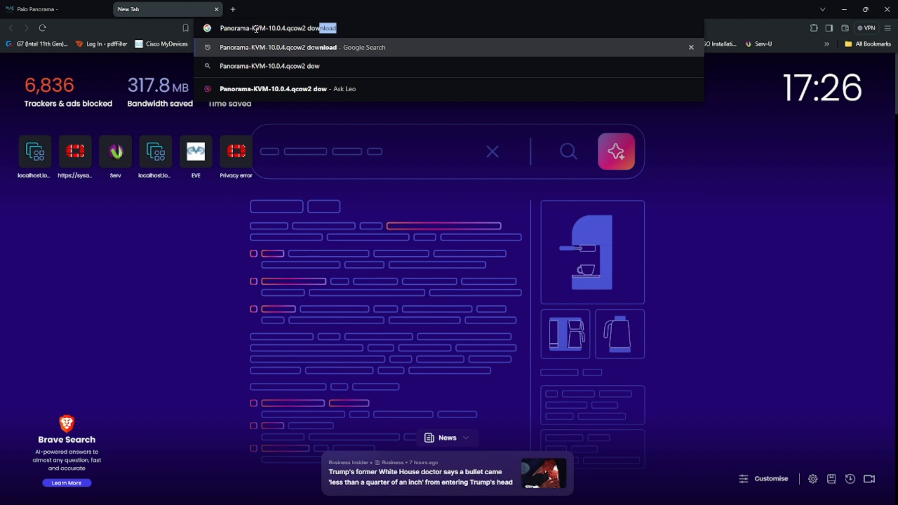
click(280, 46)
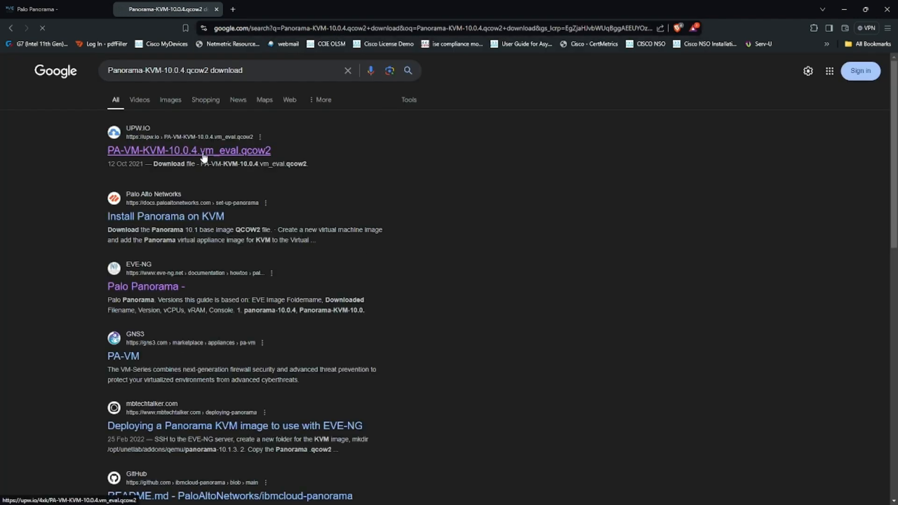
click(189, 149)
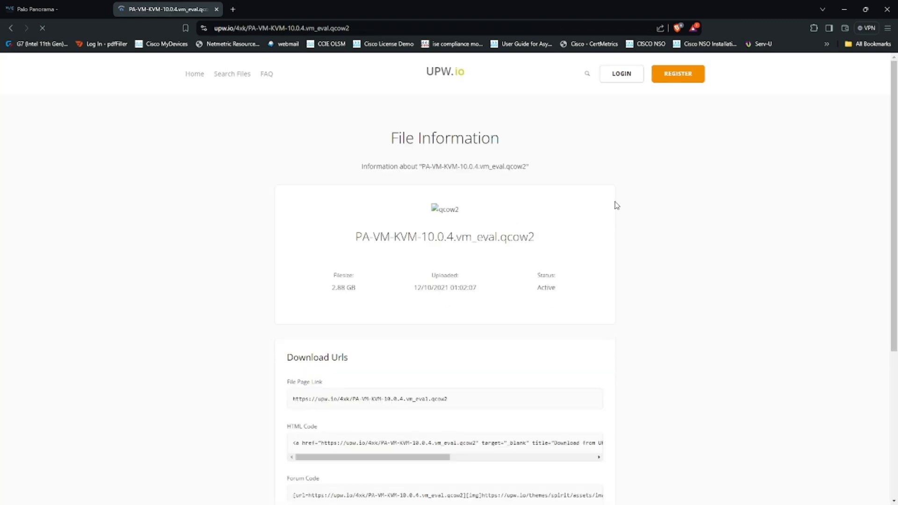
click(51, 10)
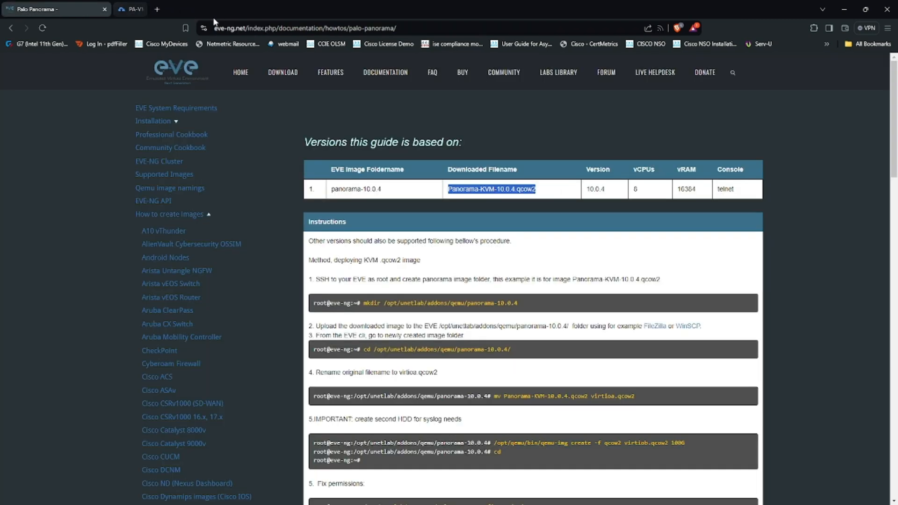
Review the Palo Panorama installation steps in the guide
scroll(down, 3)
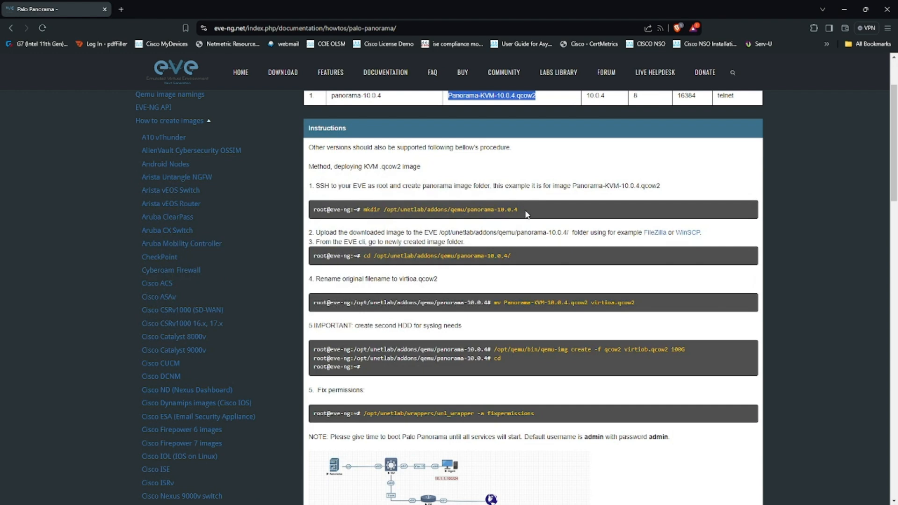
scroll(up, 3)
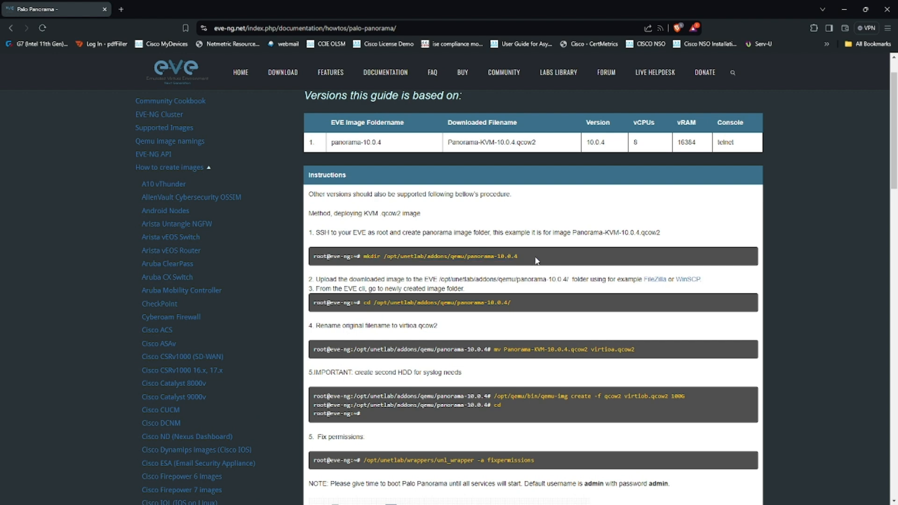
mouse_move(357, 269)
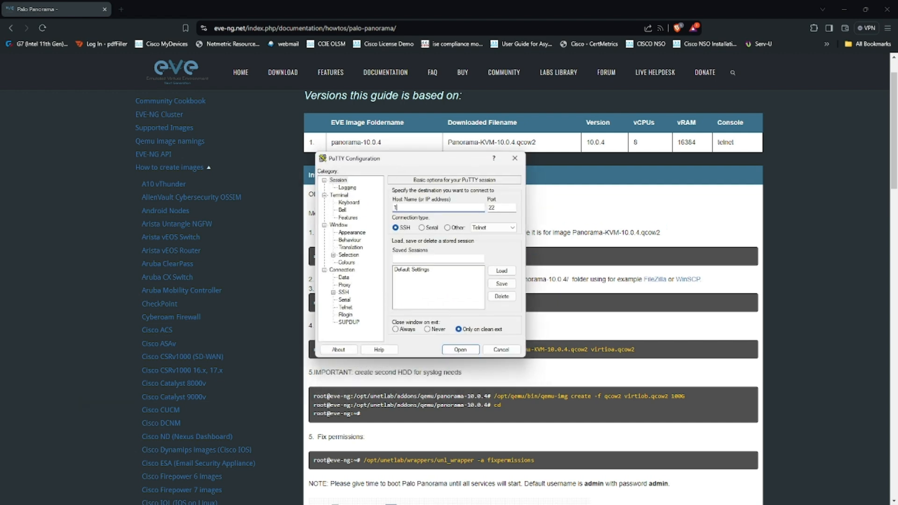
Log in to the EVE server 150.1.7.132 over SSH and enter the mkdir command for panorama-10.0.4
text(150.1.7.132)
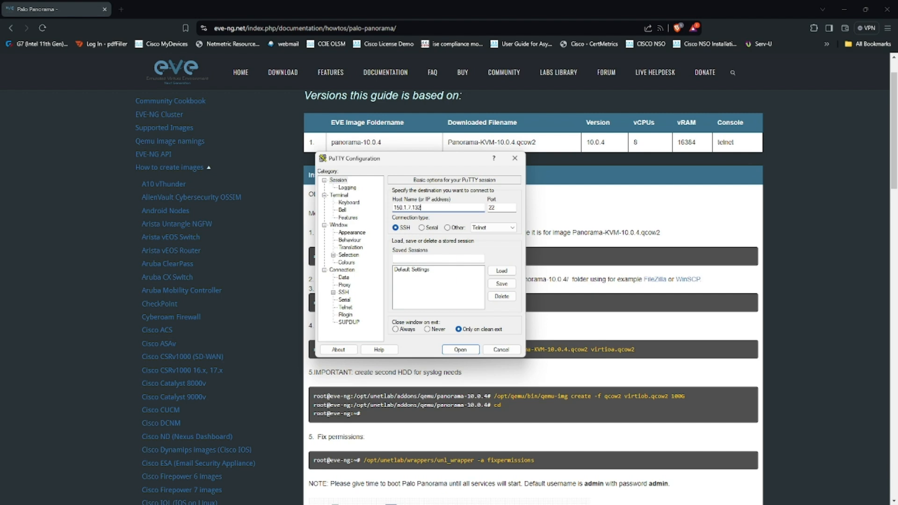
click(499, 349)
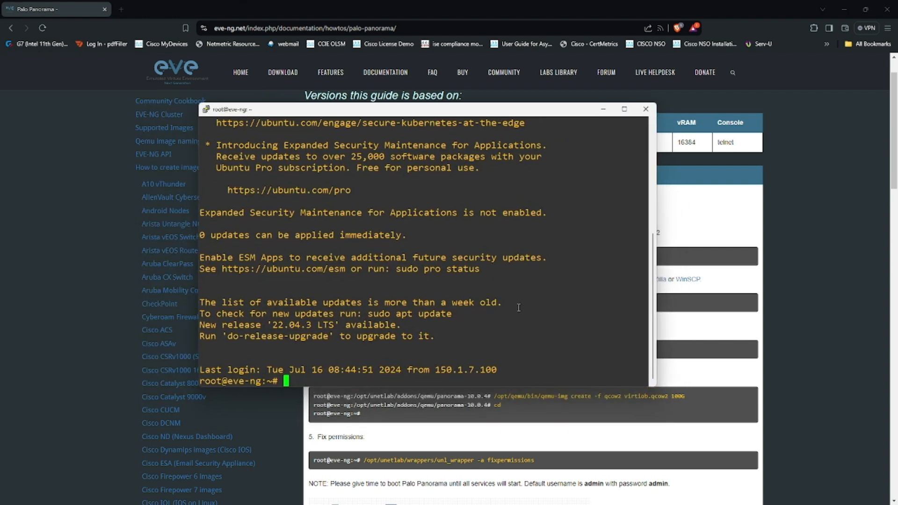
text(mkdir /opt/unetlab/addons/qemu/panorama-10.0.4)
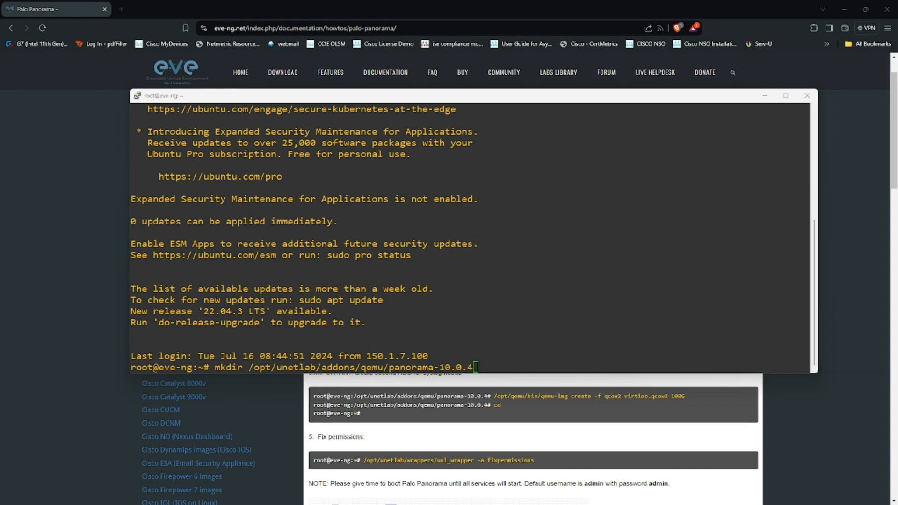
Create the /opt/unetlab/addons/qemu/panorama-10.0.4 folder on the server
key(Return)
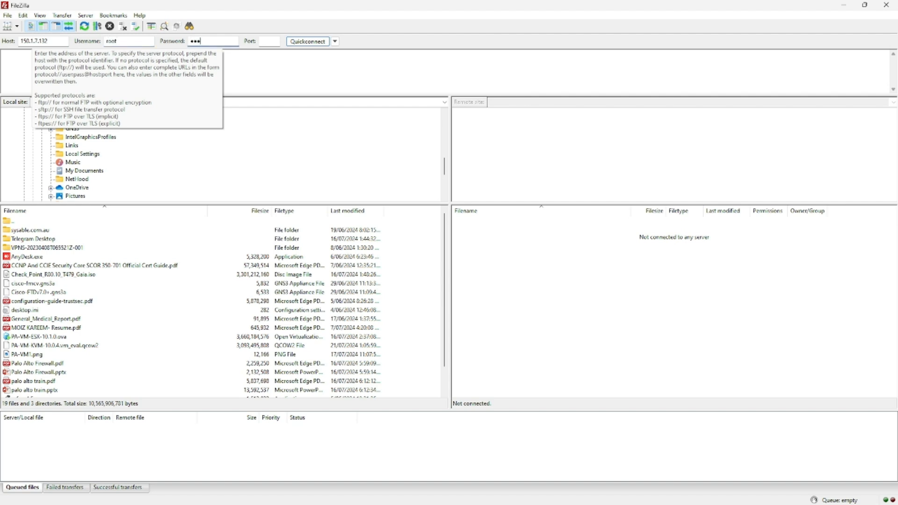
Connect over SFTP and upload PA-VM-KVM-10.0.4.vm_eval.qcow2 into the qemu panorama-10.0.4 folder
click(307, 40)
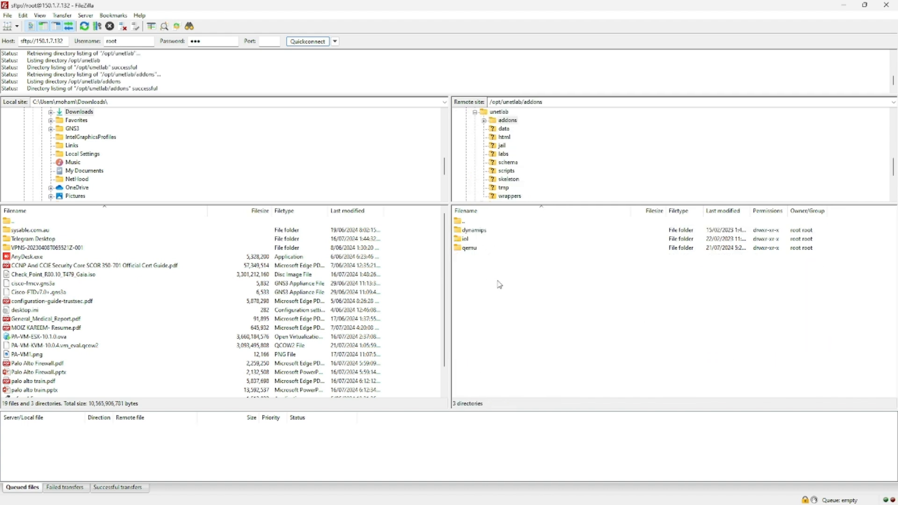
double_click(469, 247)
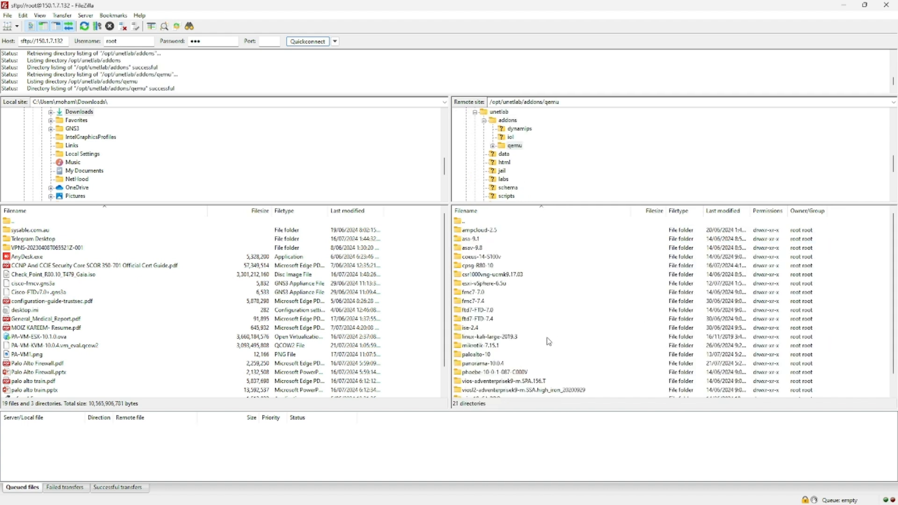
mouse_move(523, 363)
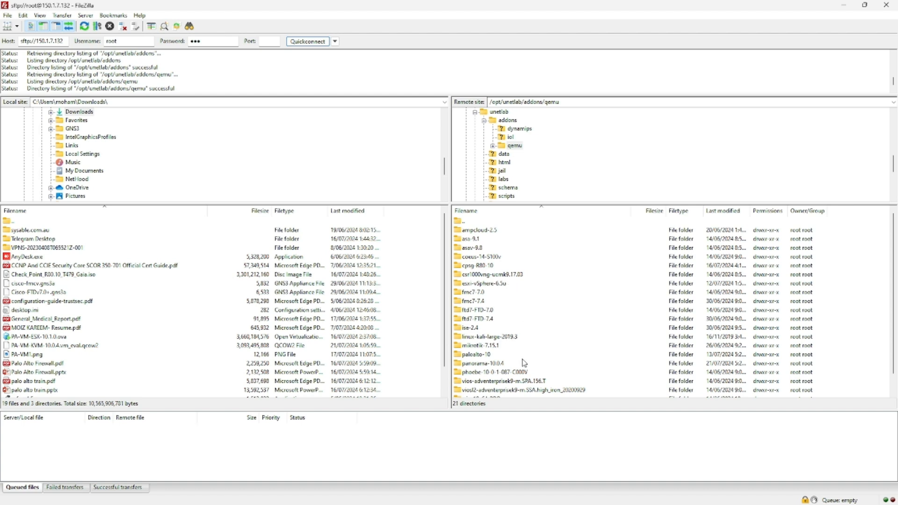
double_click(483, 363)
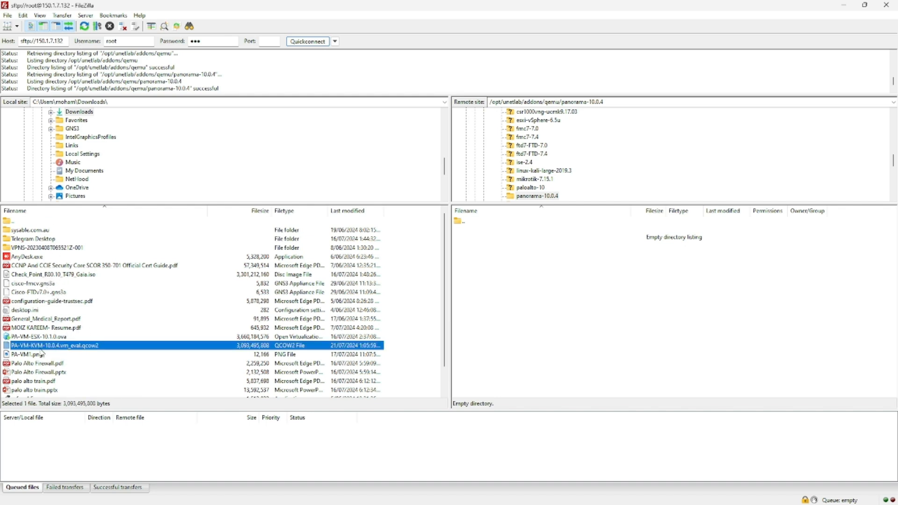
mouse_move(114, 350)
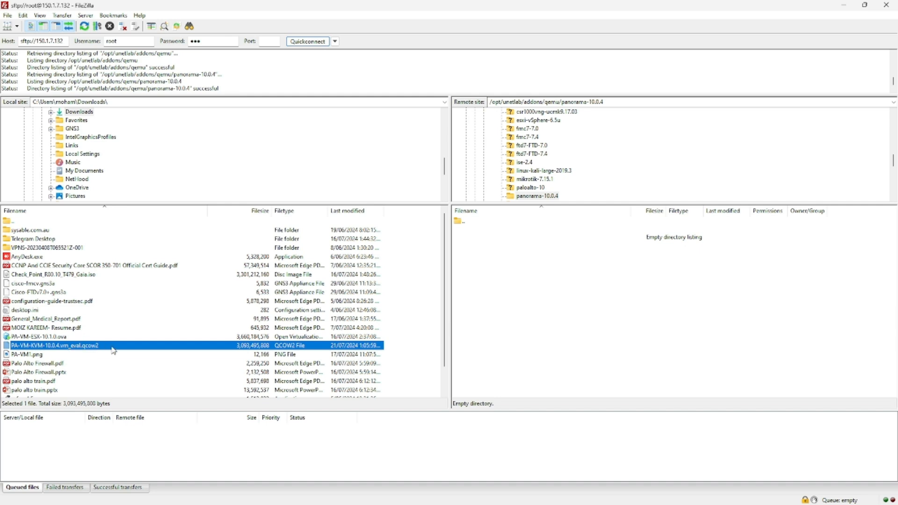
double_click(54, 345)
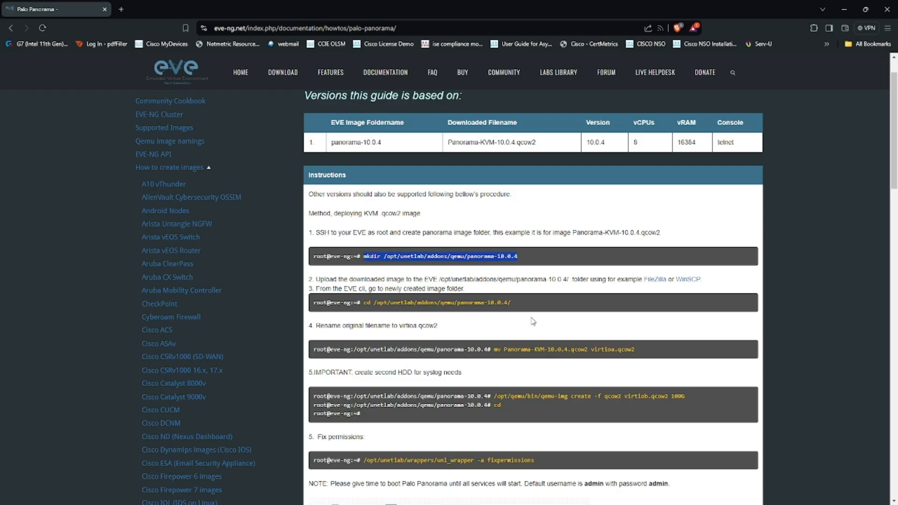
Select the image name virtioa.qcow2 from the guide's rename step
double_click(614, 349)
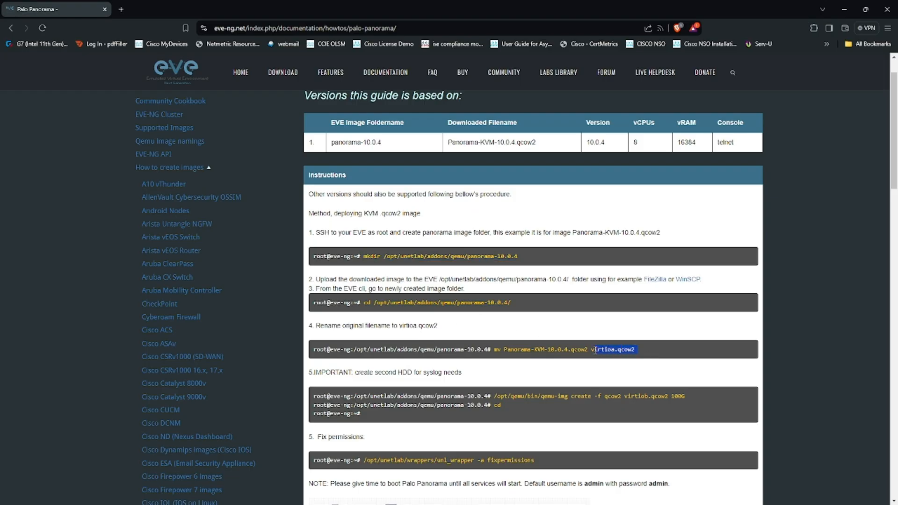
scroll(down, 3)
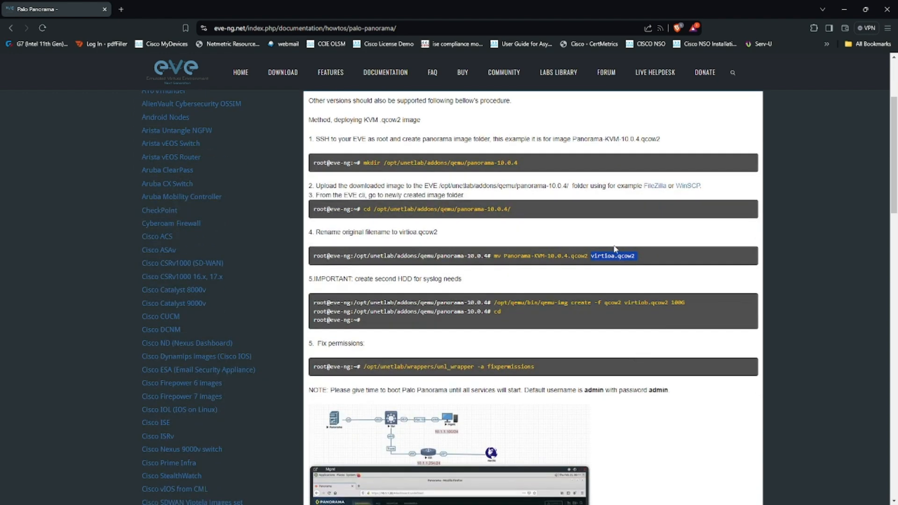
mouse_move(699, 308)
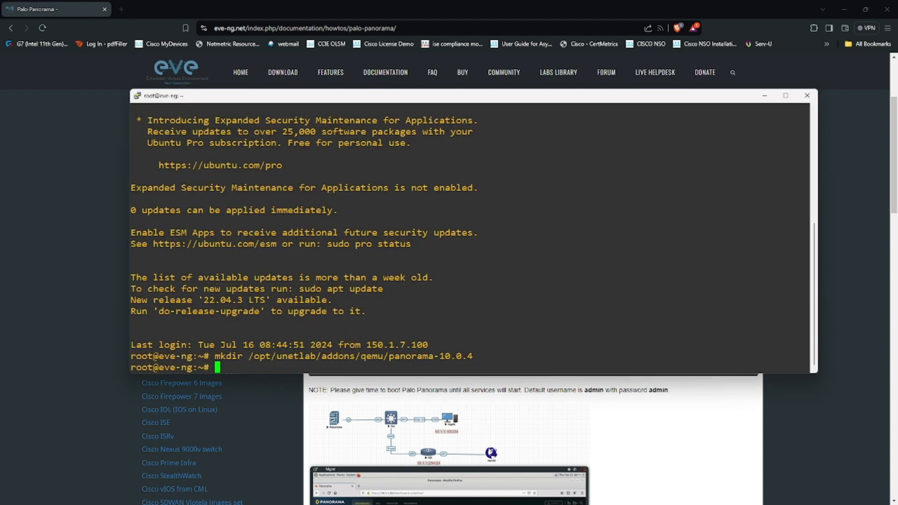
Change into the /opt/unetlab/addons/qemu/panorama-10.0.4 folder in the SSH session
text(cd)
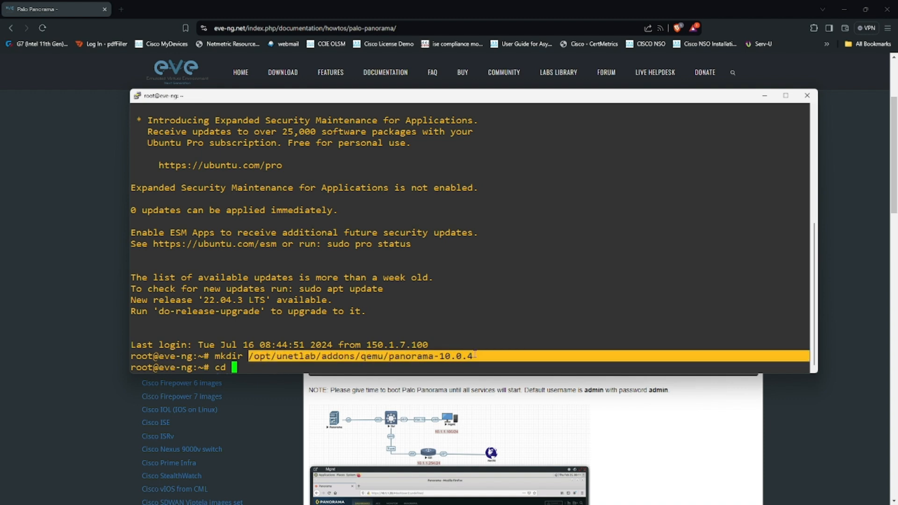
key(Return)
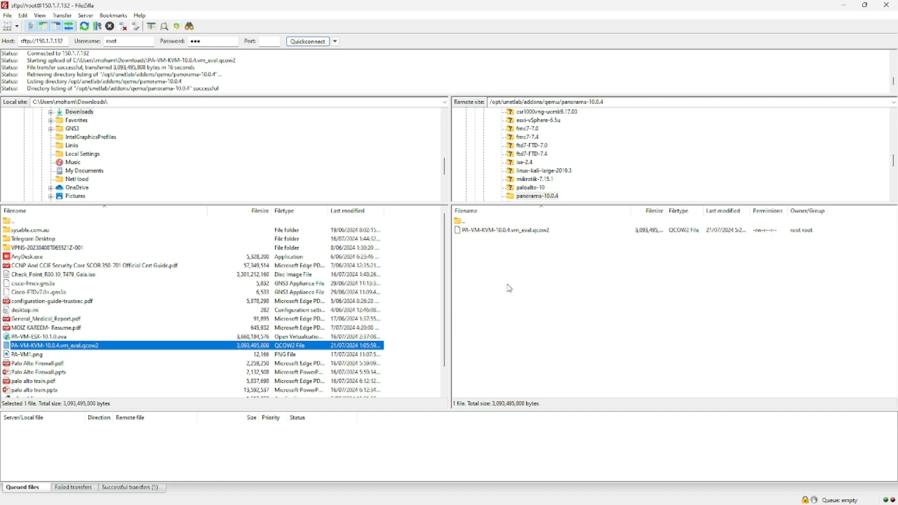
Rename the uploaded Panorama image on the server to virtioa.qcow2
click(504, 230)
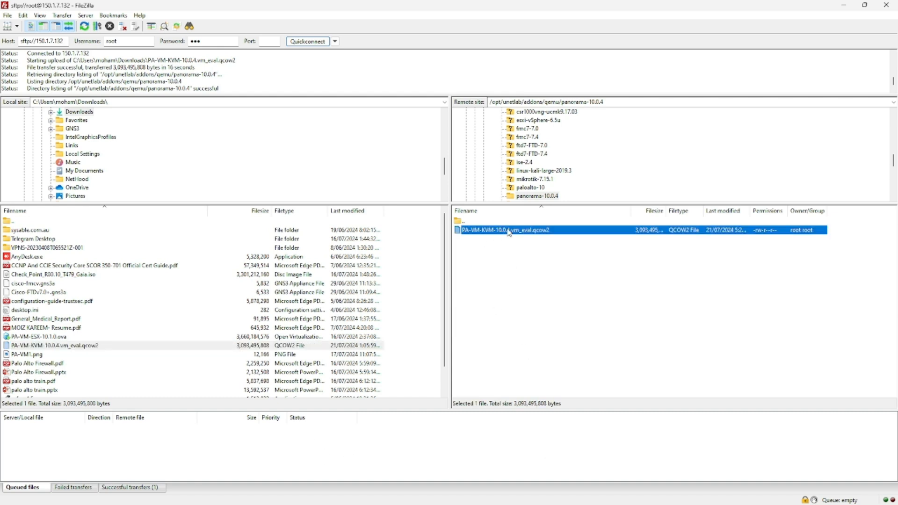
right_click(507, 230)
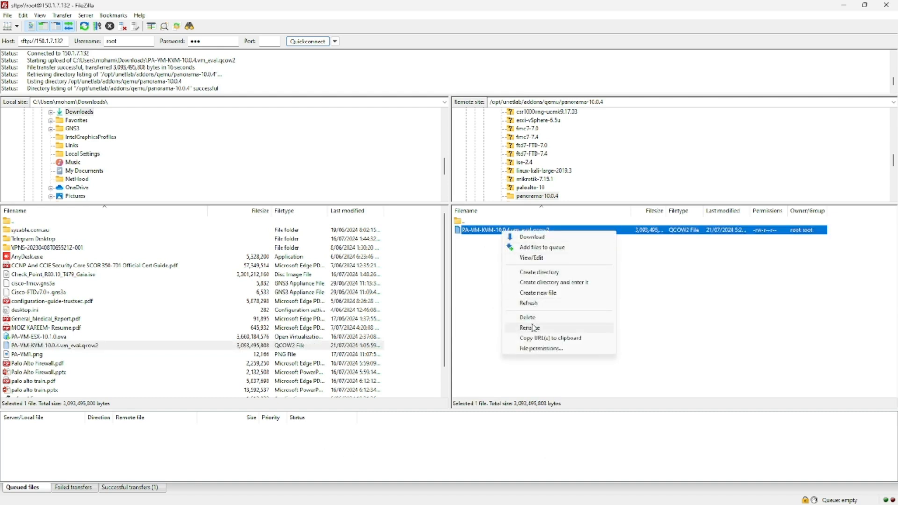
click(530, 327)
text(virtioa.q)
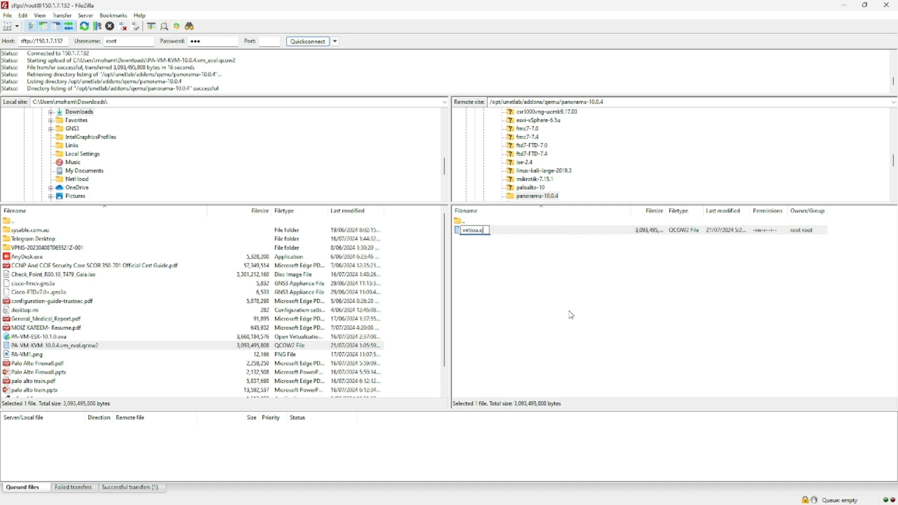
text(cow2)
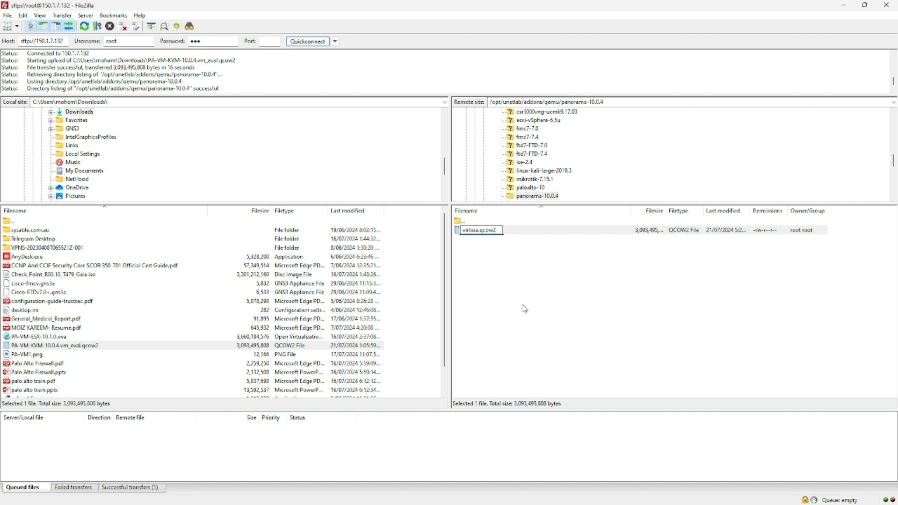
key(Return)
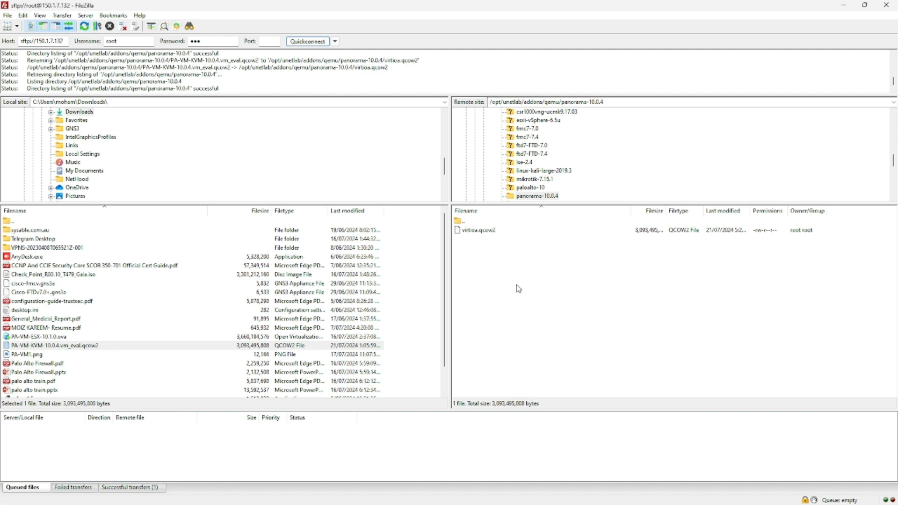
mouse_move(530, 313)
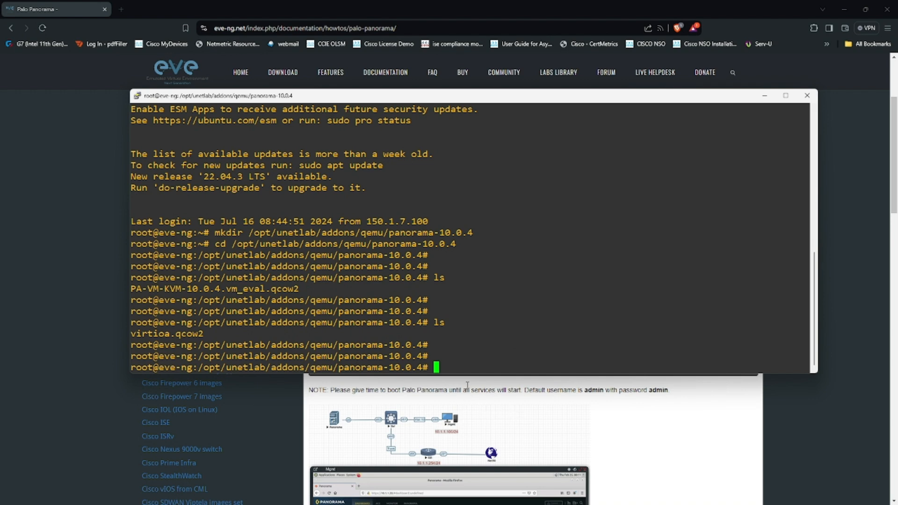
Create the 100G virtiob.qcow2 disk and launch unl_wrapper fixpermissions, consulting the guide
click(808, 96)
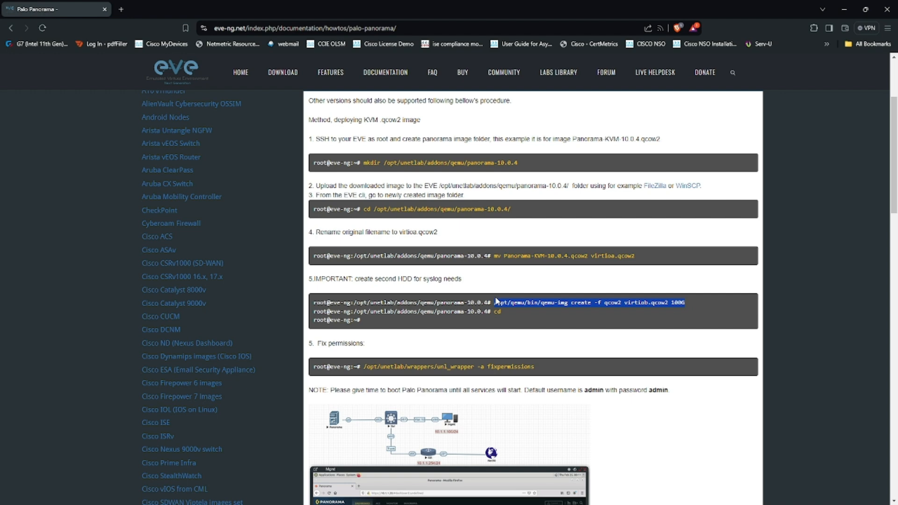
mouse_move(496, 302)
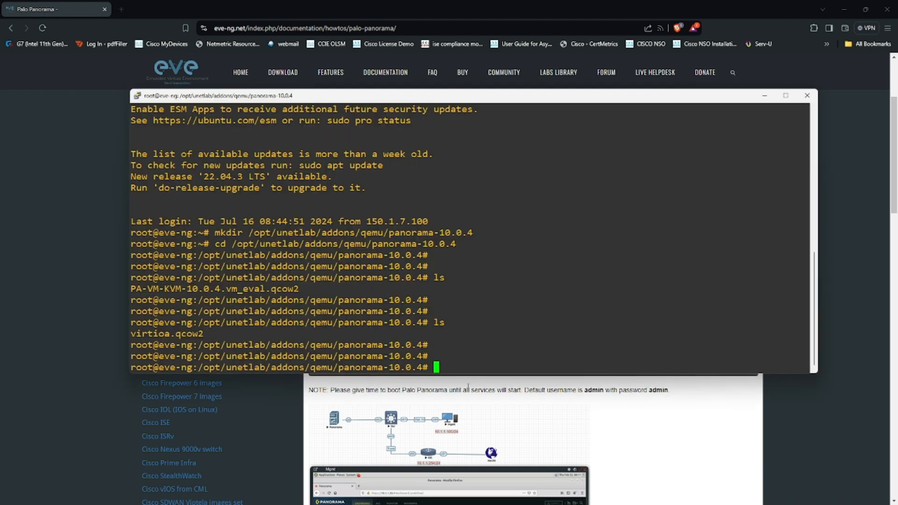
mouse_move(470, 363)
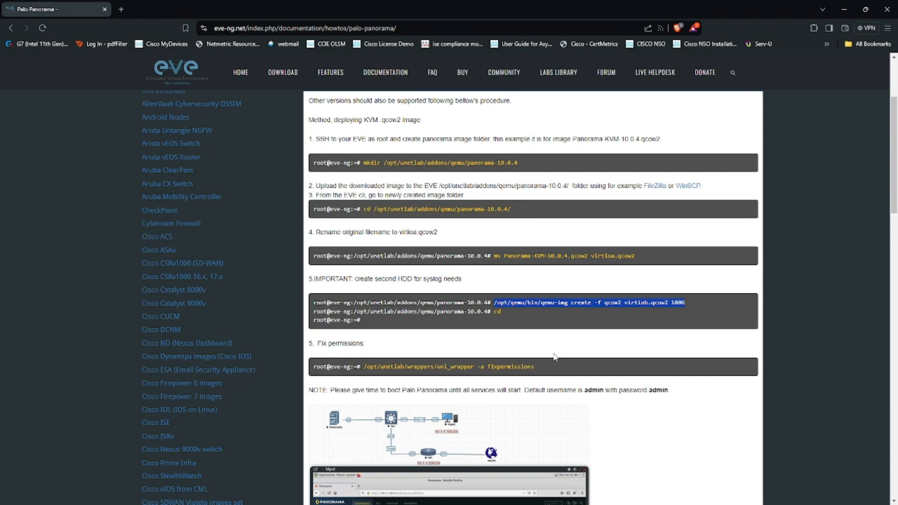
scroll(down, 3)
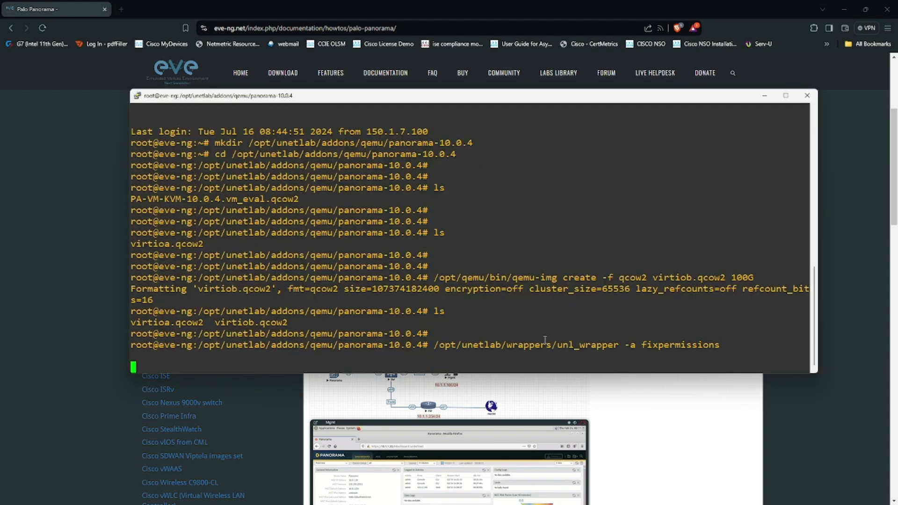
mouse_move(574, 403)
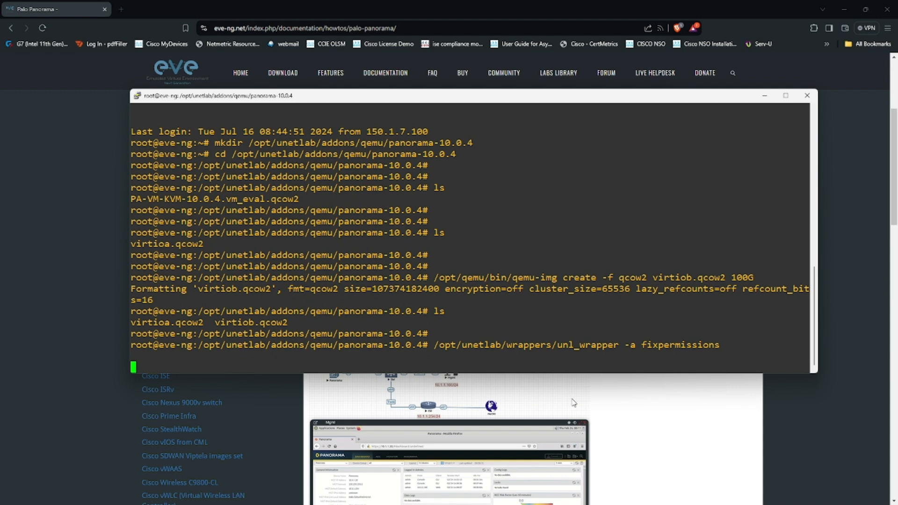
mouse_move(623, 404)
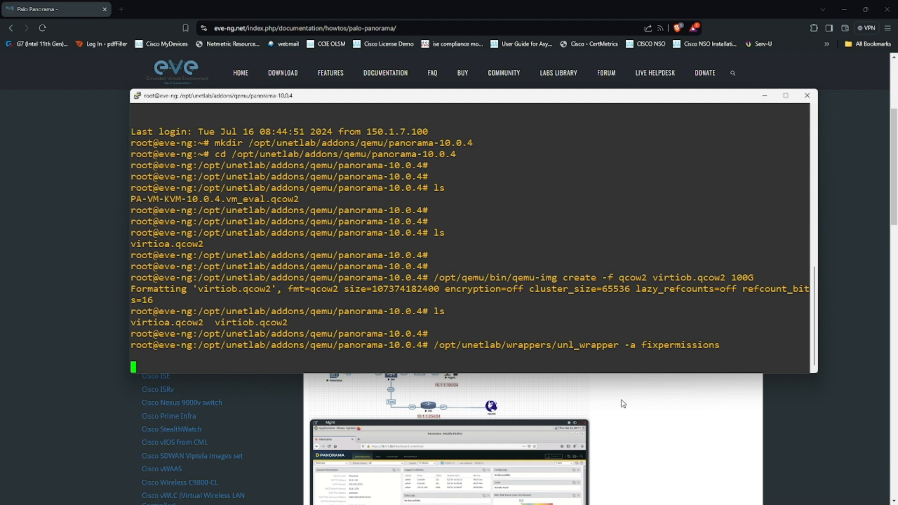
mouse_move(541, 355)
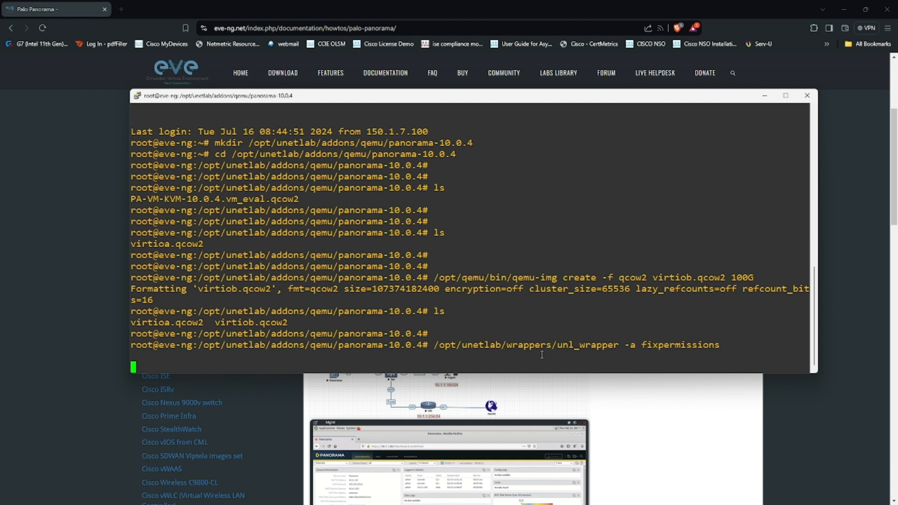
mouse_move(634, 405)
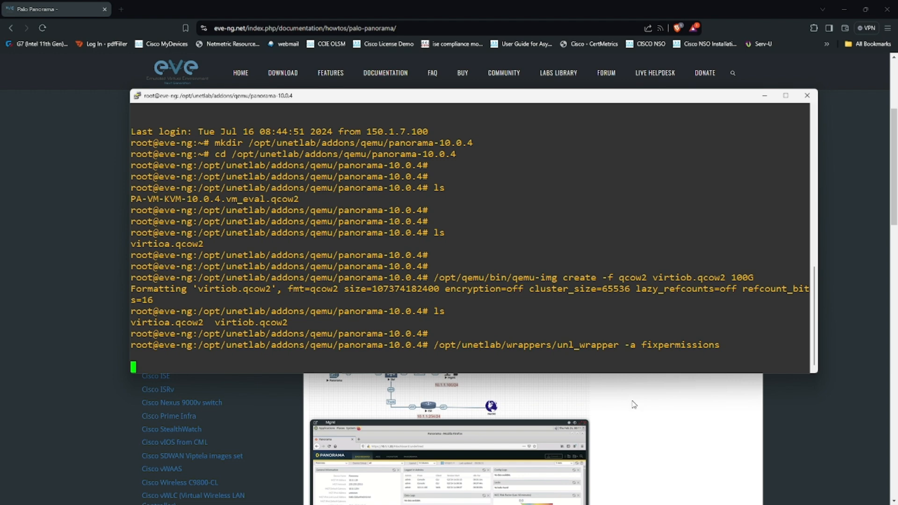
click(806, 96)
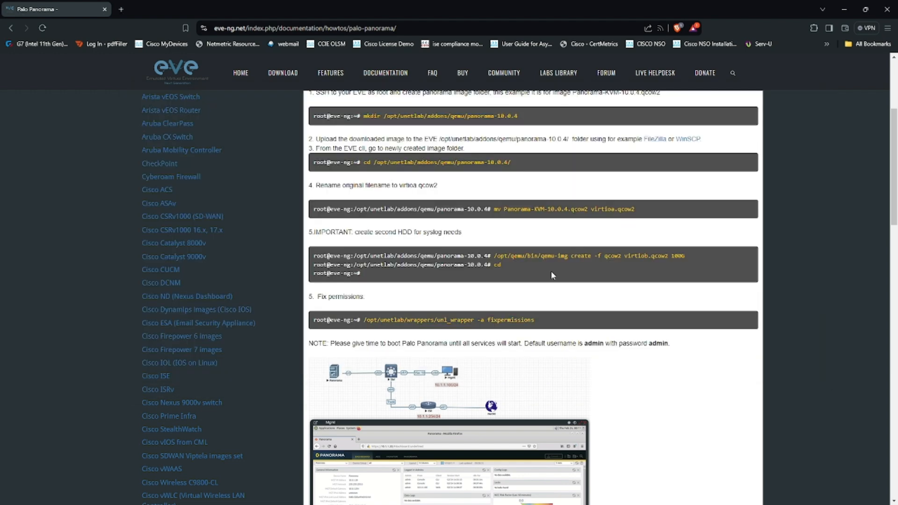
Note the guide's 16384 MB RAM value for panorama-10.0.4, then return to the EVE lab tab
scroll(up, 3)
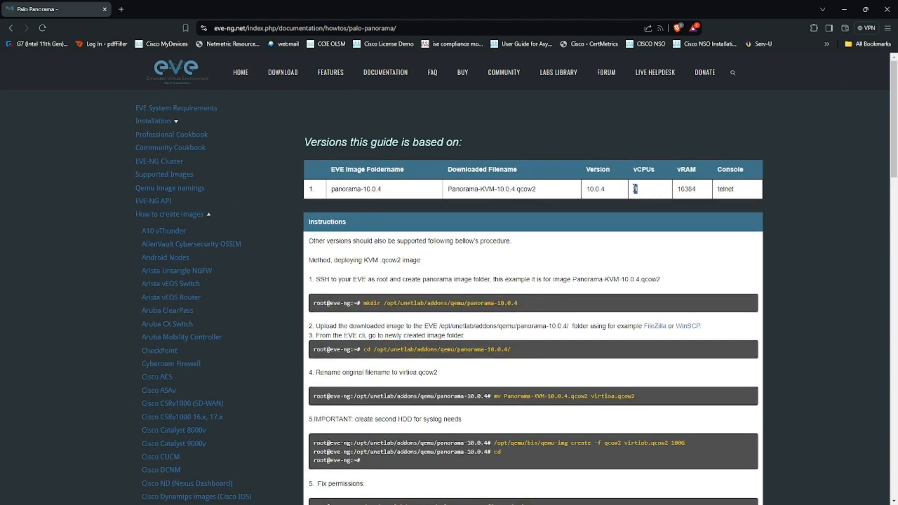
double_click(686, 189)
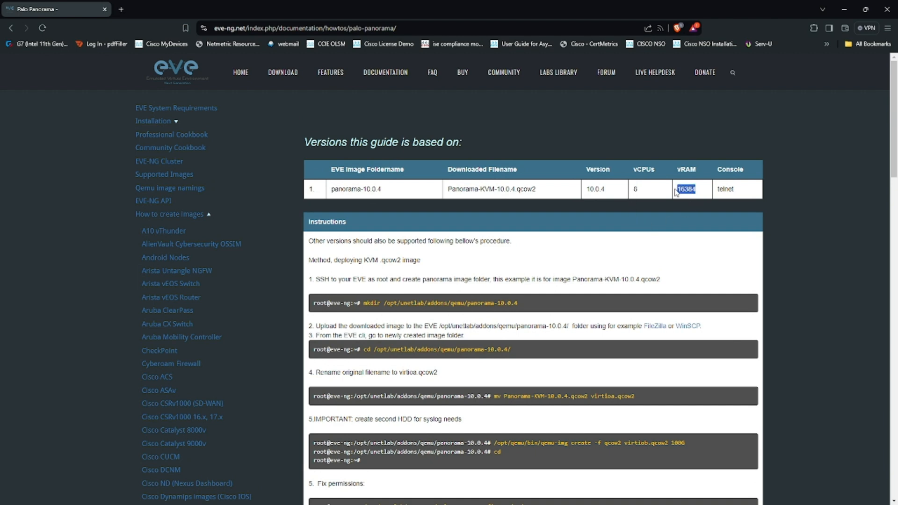
mouse_move(669, 231)
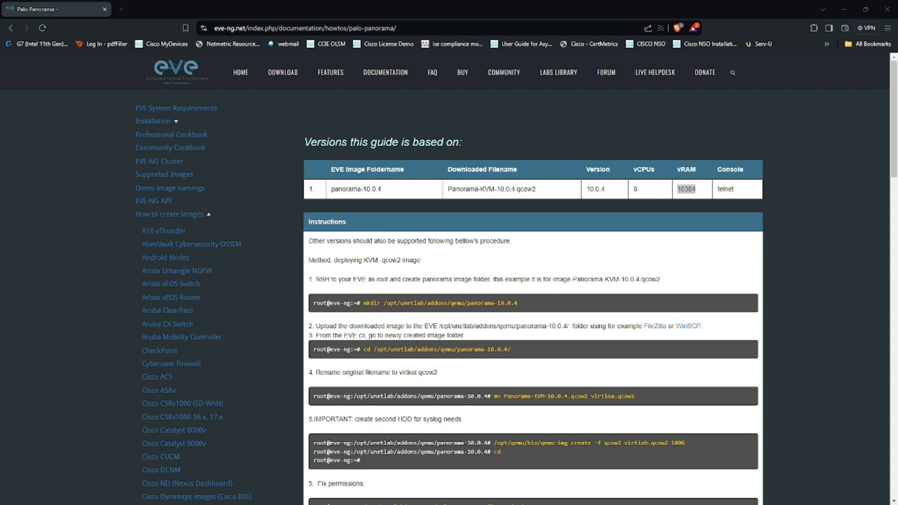
mouse_move(4, 10)
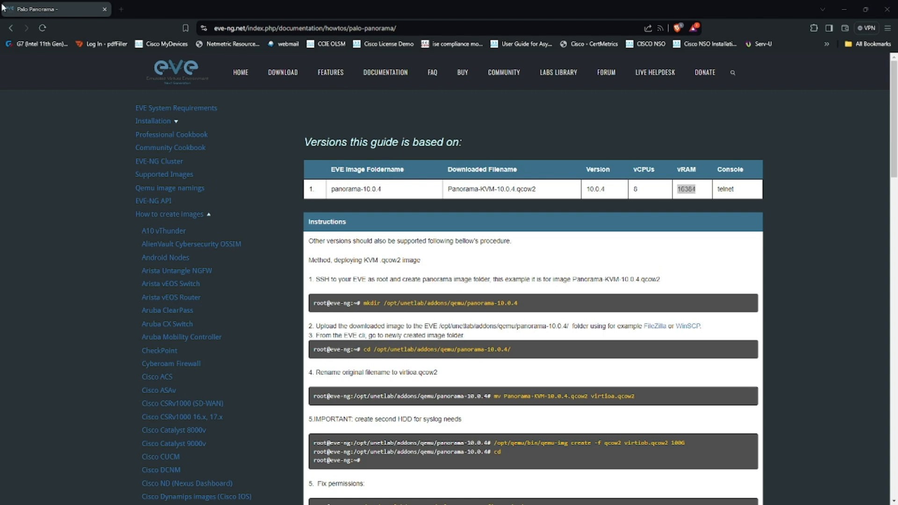
click(232, 9)
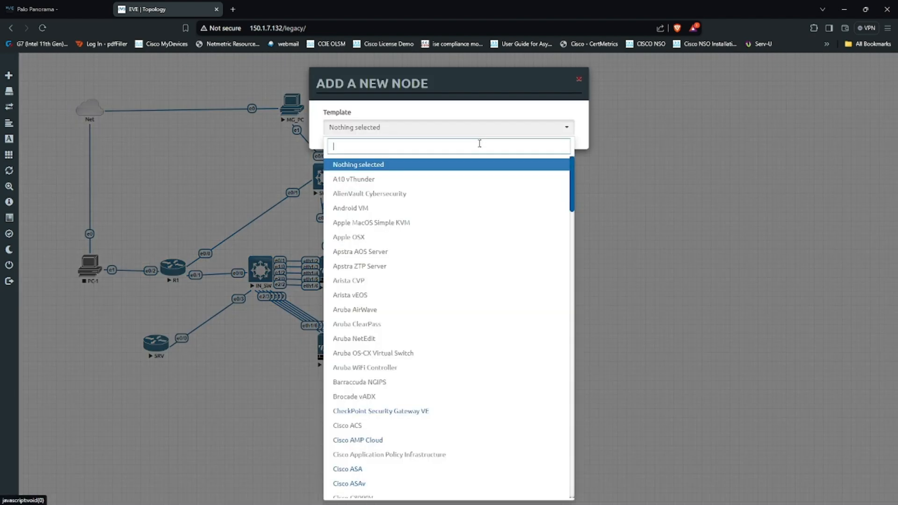
Add a Palo Alto Panorama node named PANO with the panorama-10.0.4 image and 16384 MB RAM
text(pano)
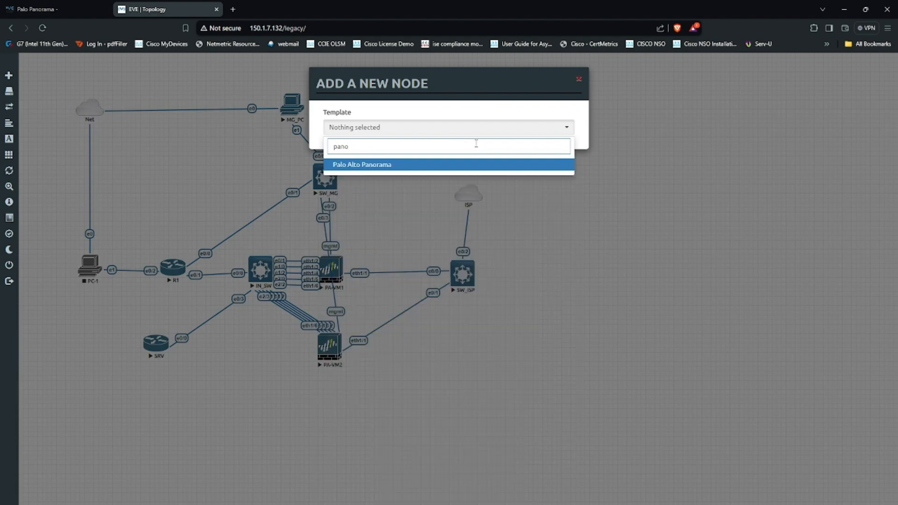
click(361, 165)
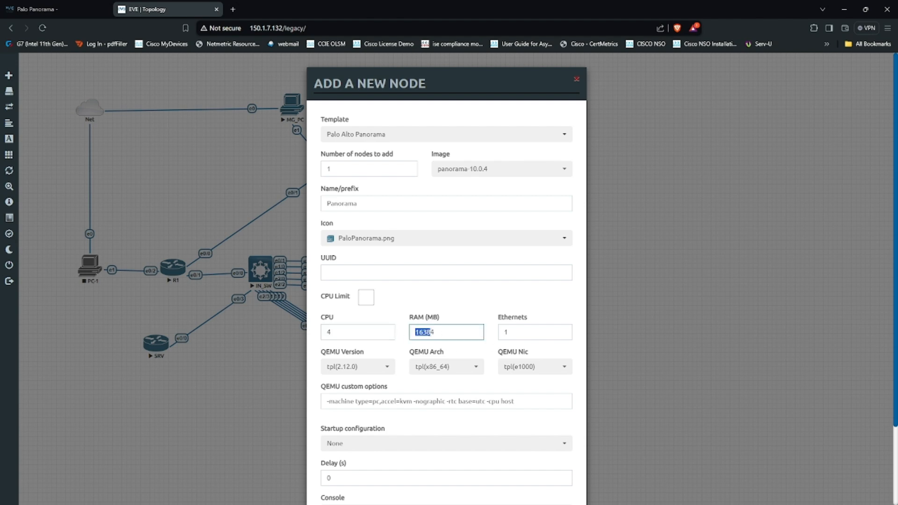
scroll(down, 3)
text(PA)
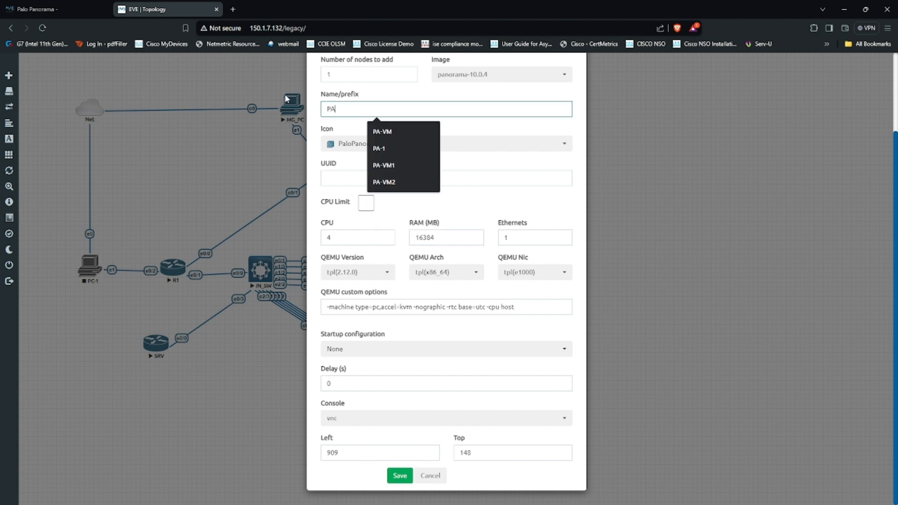
text(NORA)
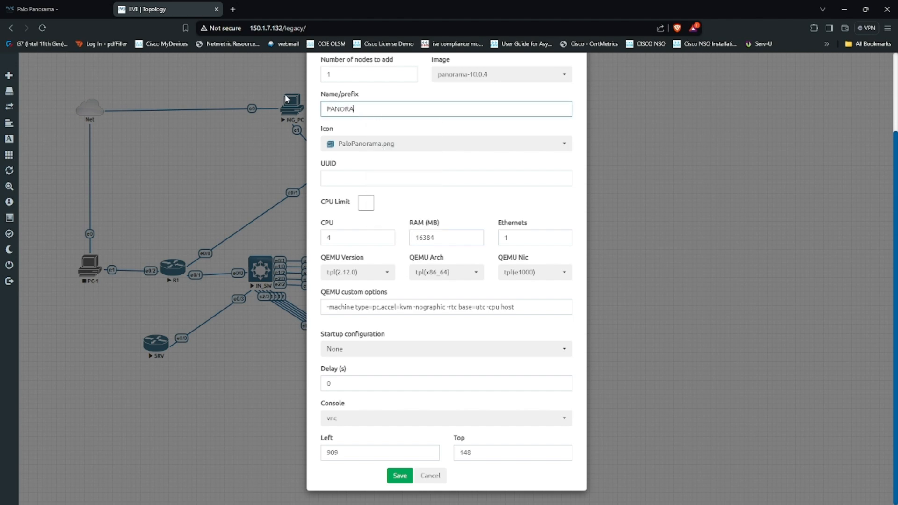
key(BackSpace)
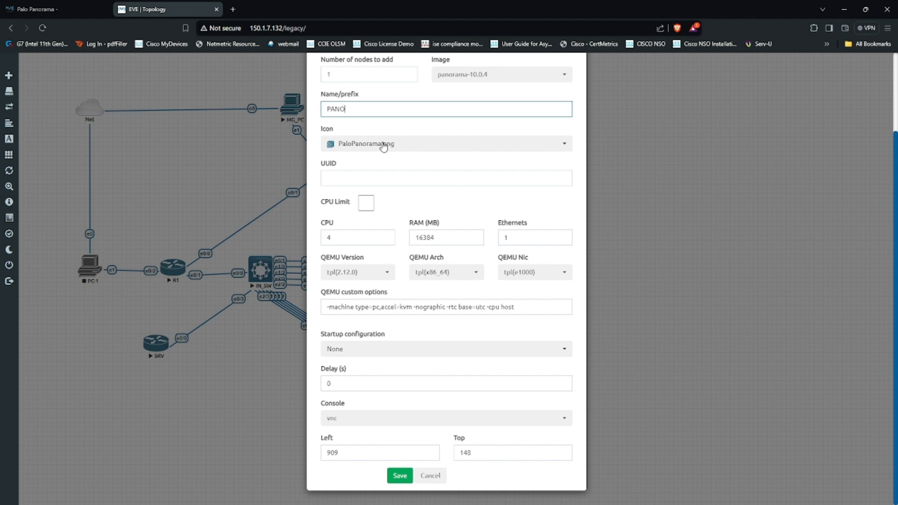
click(399, 475)
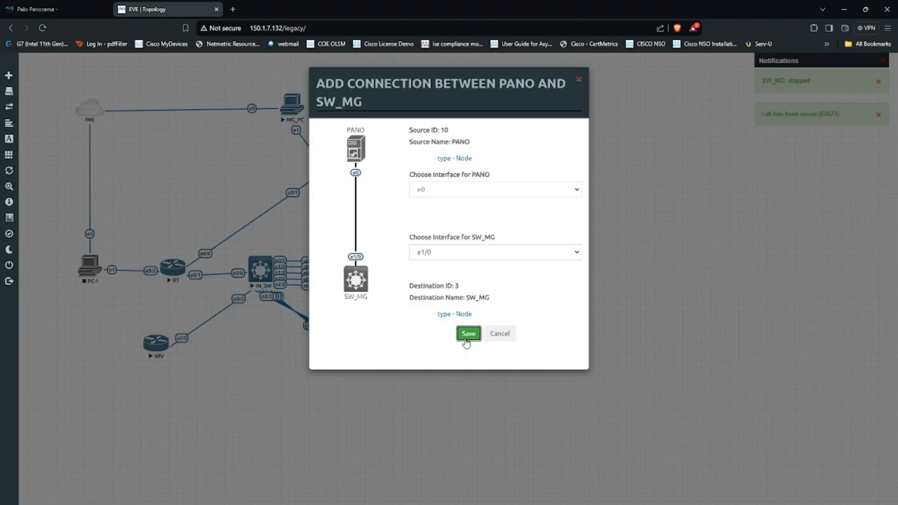
Save the PANO e0 to SW_MG e1/0 link and start the PANO node from its menu
click(468, 333)
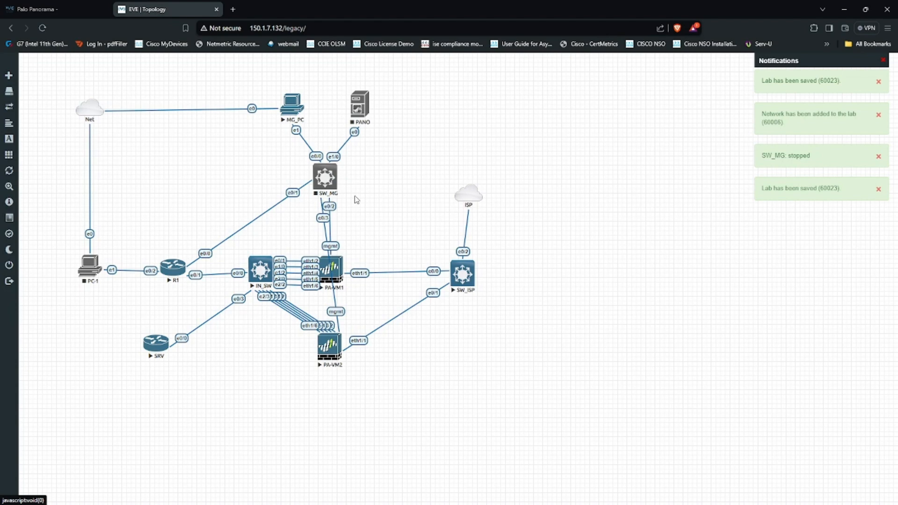
right_click(360, 106)
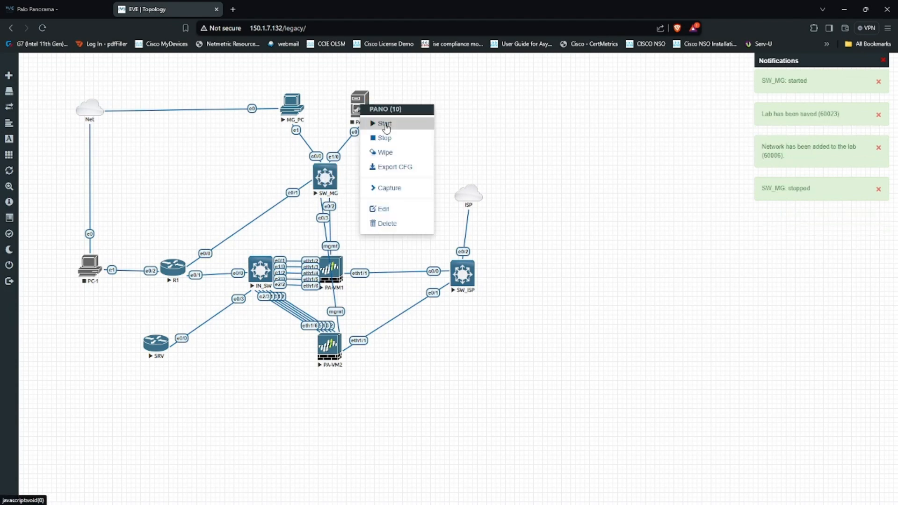
click(384, 123)
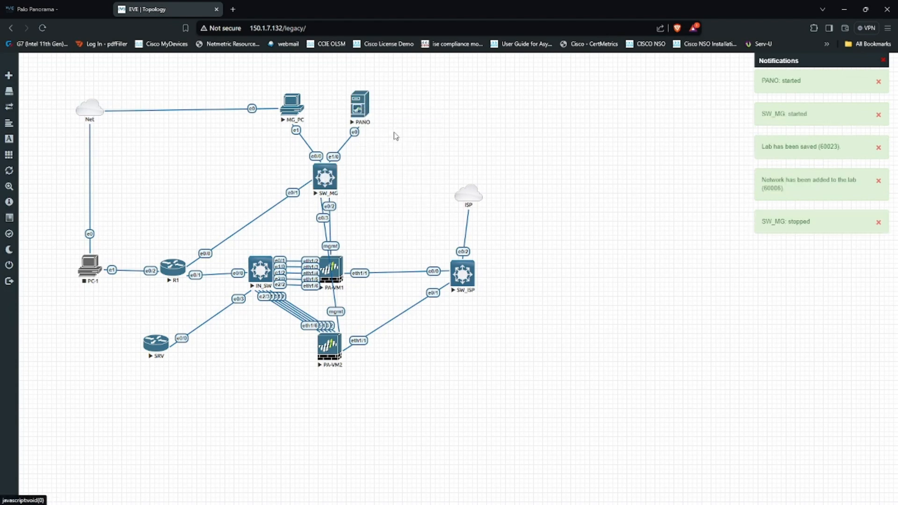
right_click(358, 106)
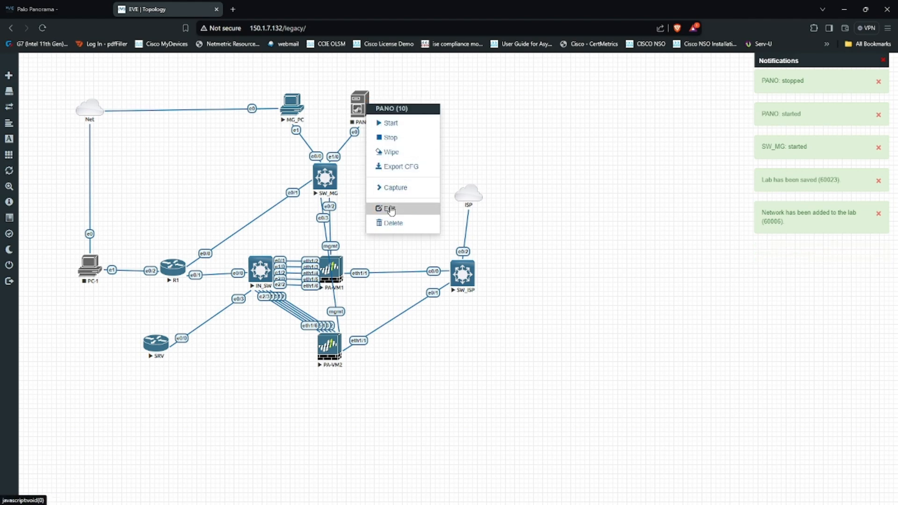
click(392, 208)
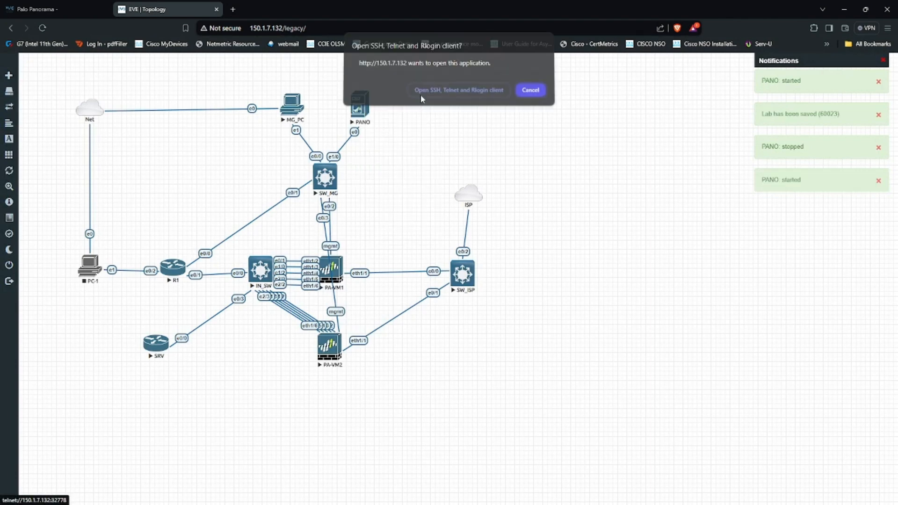
Allow the telnet client so PANO's console opens with PAN-OS booting
click(459, 90)
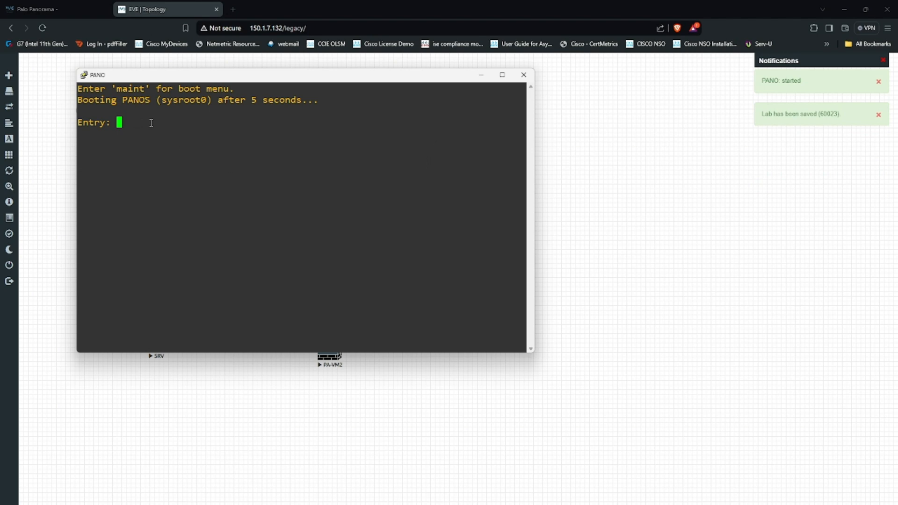
mouse_move(325, 149)
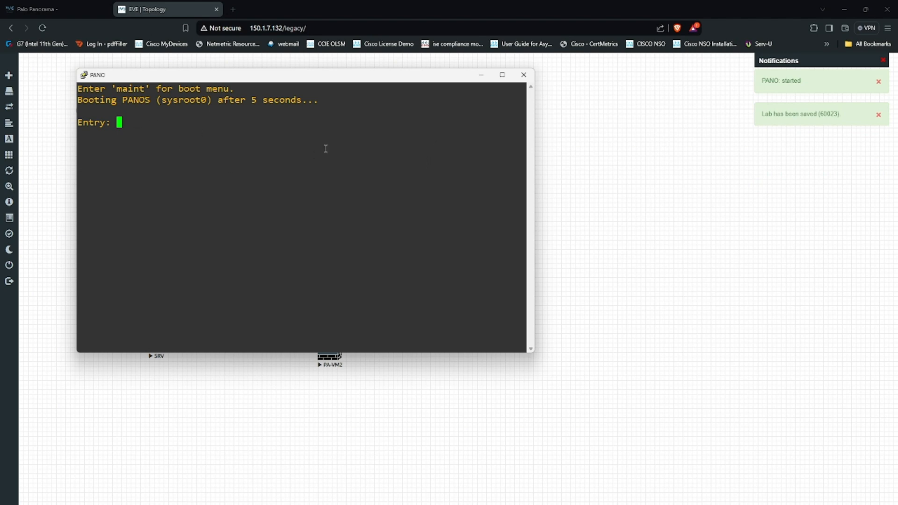